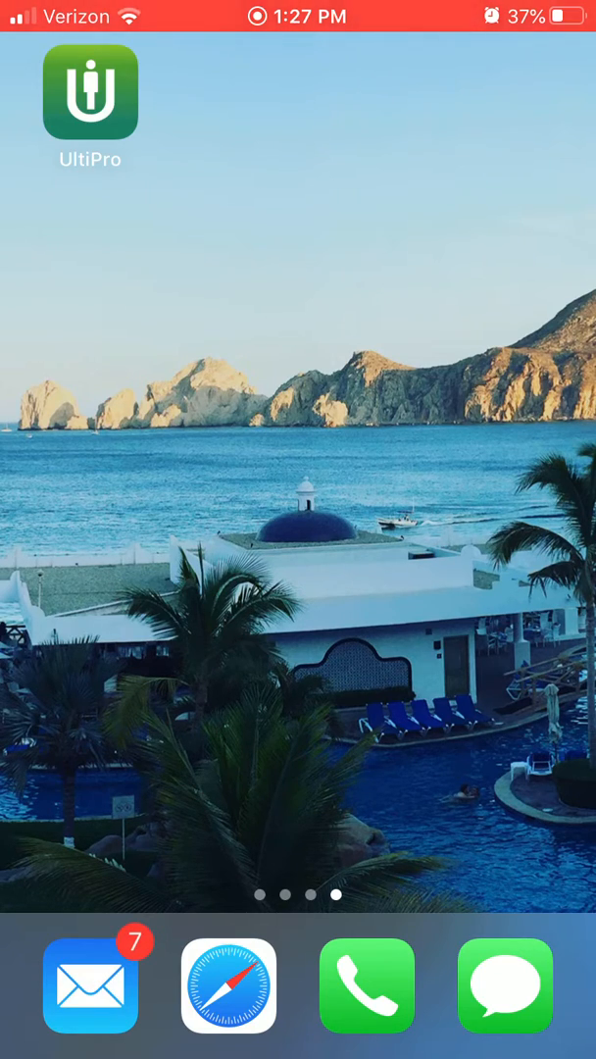
# Launch UltiPro and sign in with the username and password.
pyautogui.click(90, 94)
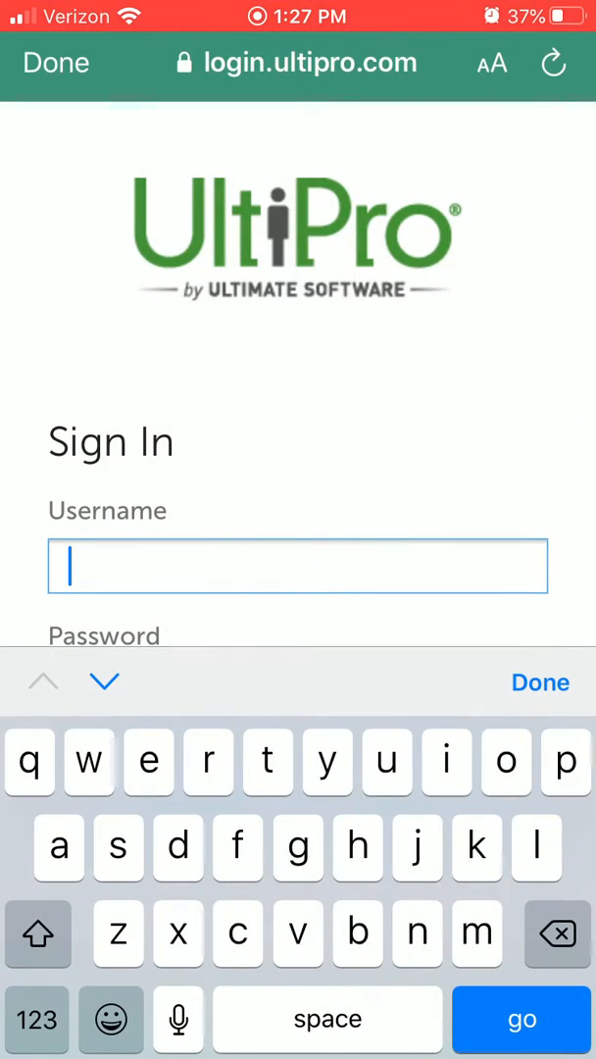
pyautogui.write('524')
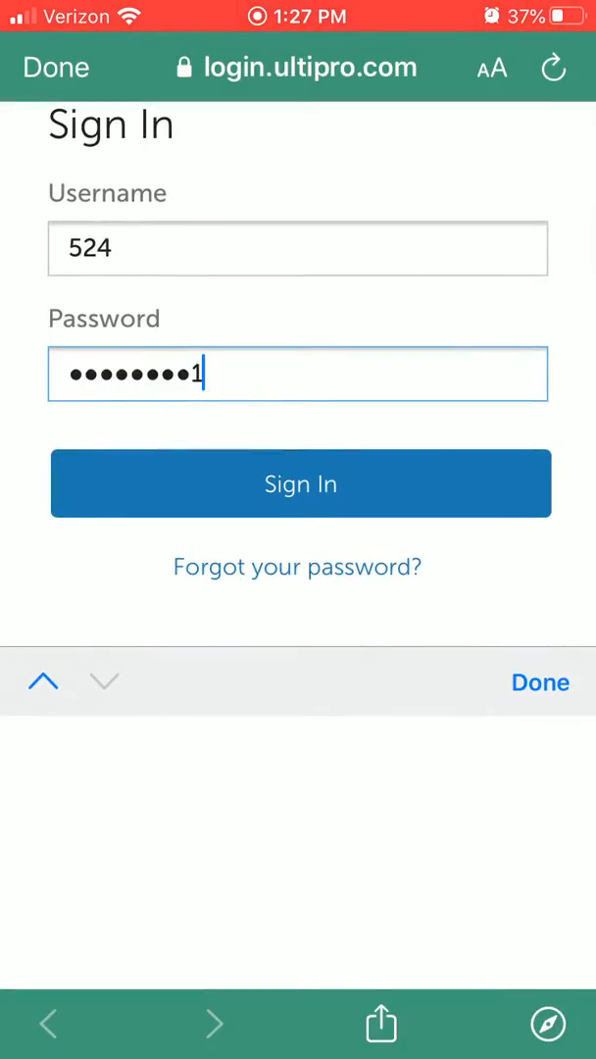
pyautogui.click(302, 482)
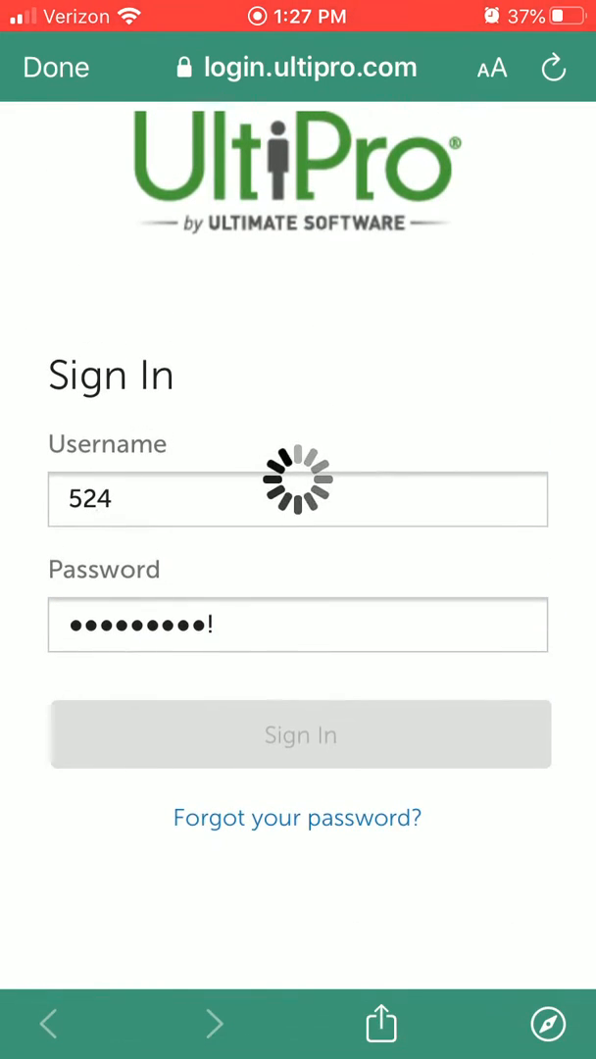
# Wait for sign-in to finish and land on the home dashboard tiles.
pyautogui.click(298, 734)
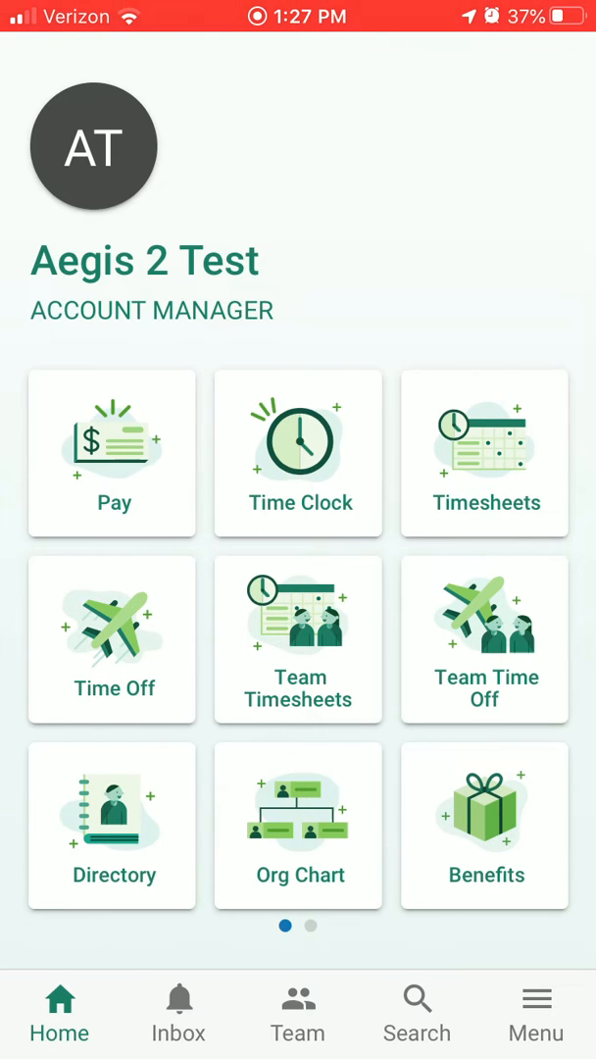
# Record a Clock In punch at 1:28 pm from the Time Clock page.
pyautogui.click(298, 451)
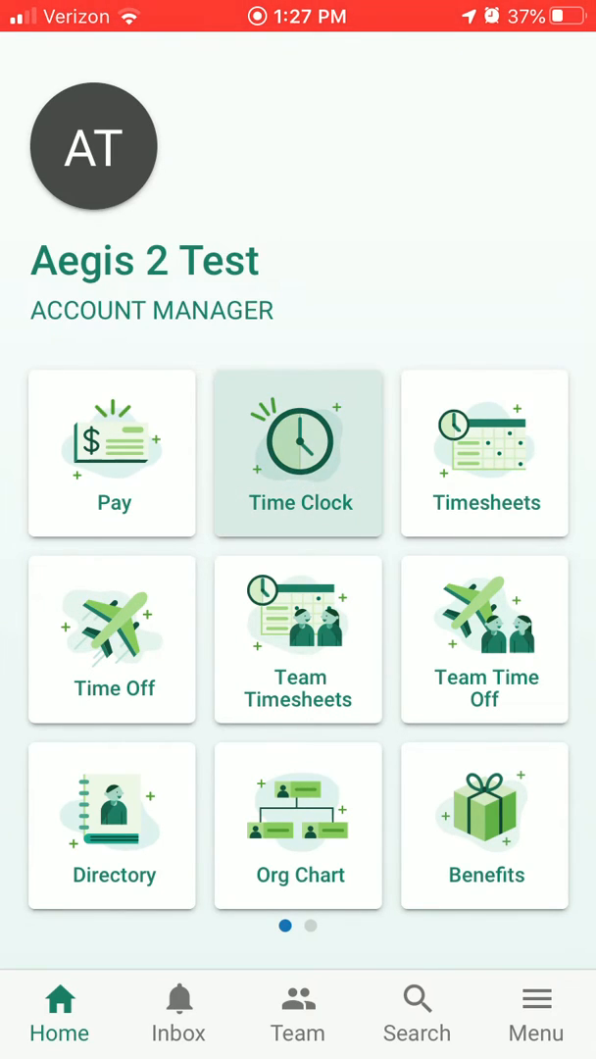
pyautogui.click(298, 451)
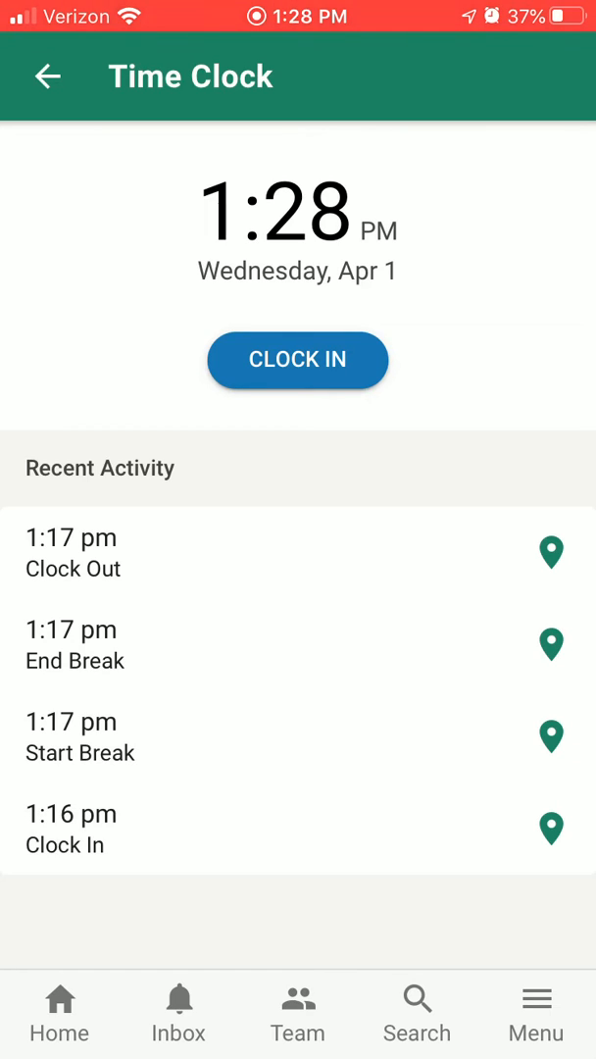
pyautogui.click(298, 361)
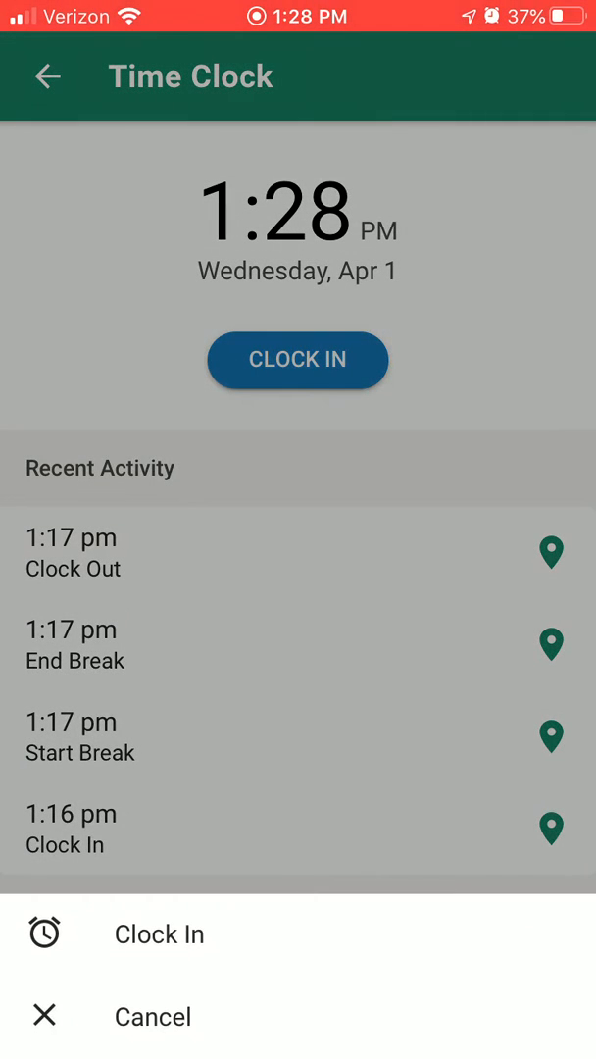
pyautogui.click(159, 934)
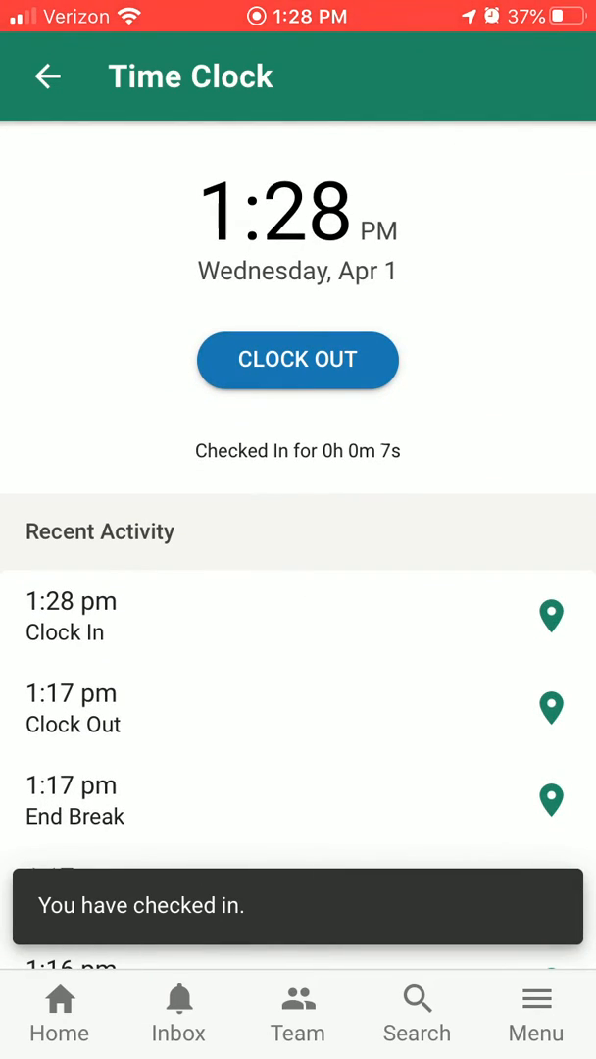
# Record a Clock Out punch at 1:28 pm, choosing Clock Out rather than Start Break.
pyautogui.click(298, 361)
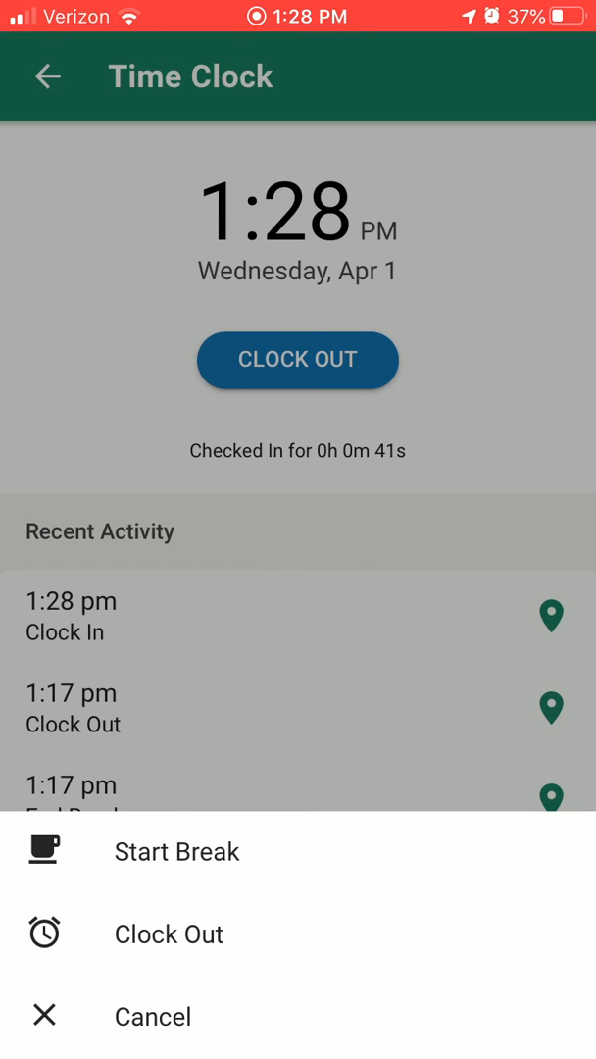
pyautogui.click(169, 934)
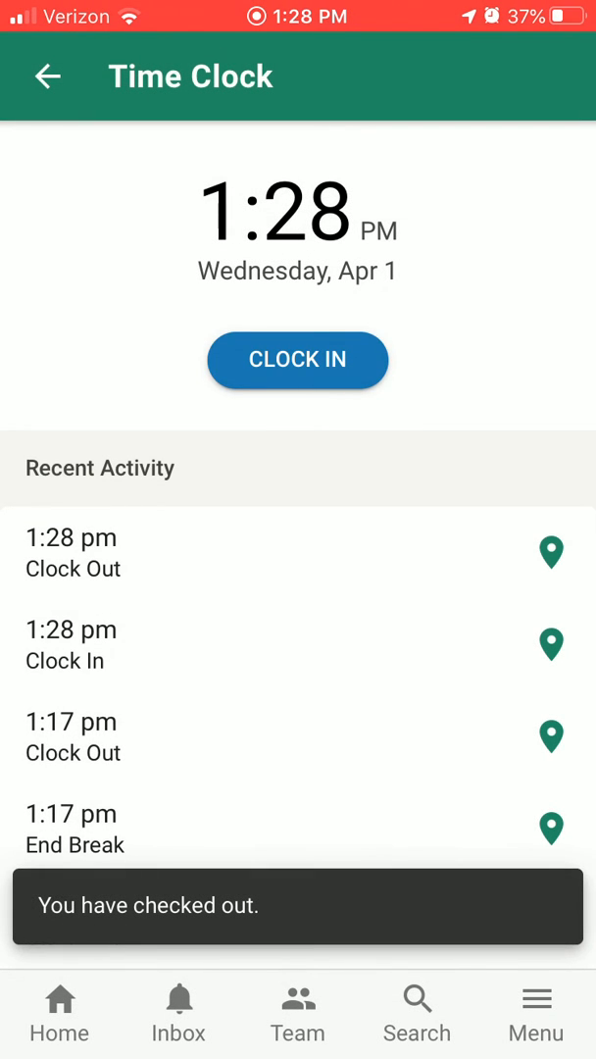